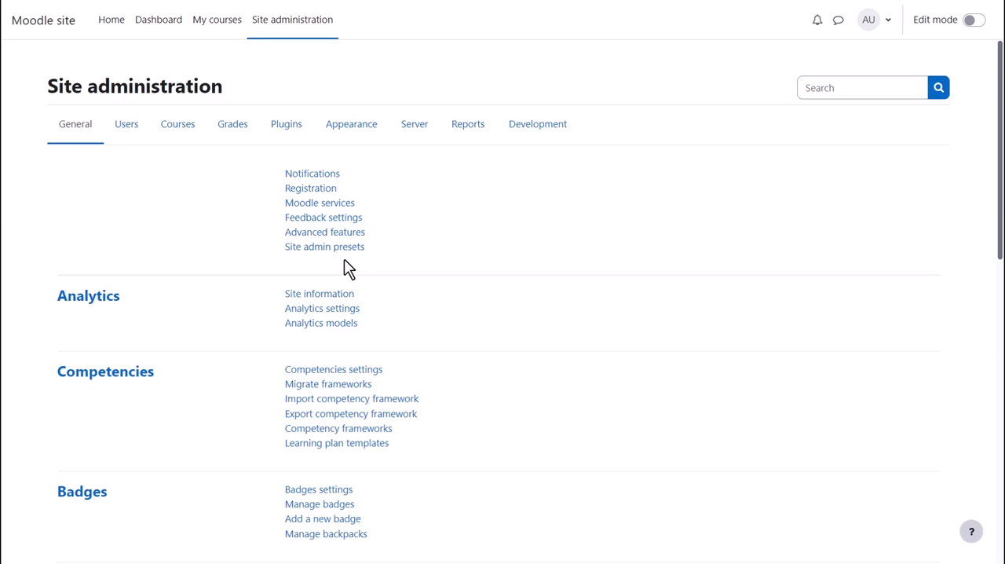
pyautogui.moveTo(324, 247)
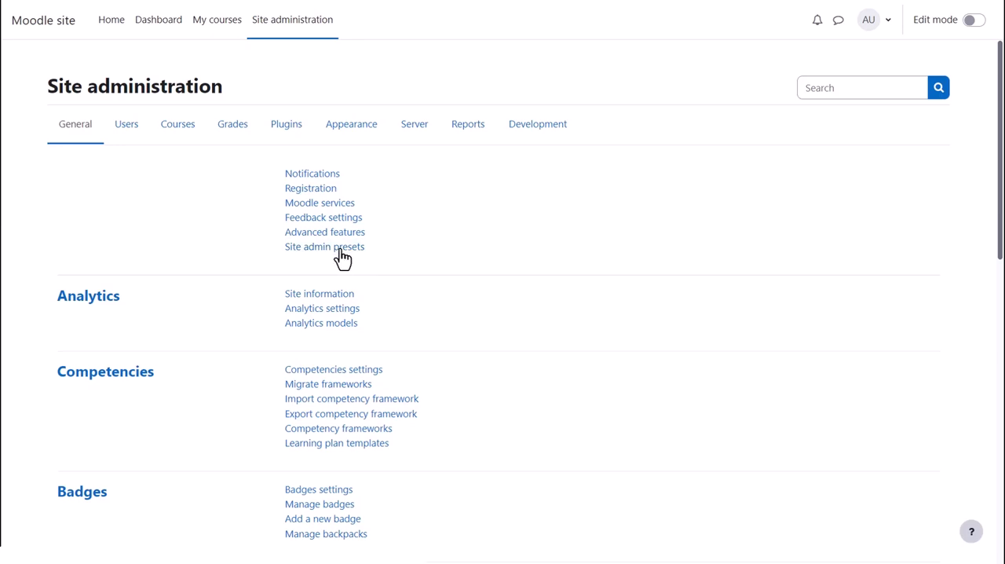
# Step: Show the Starter preset's actions on the site admin presets page
pyautogui.click(323, 245)
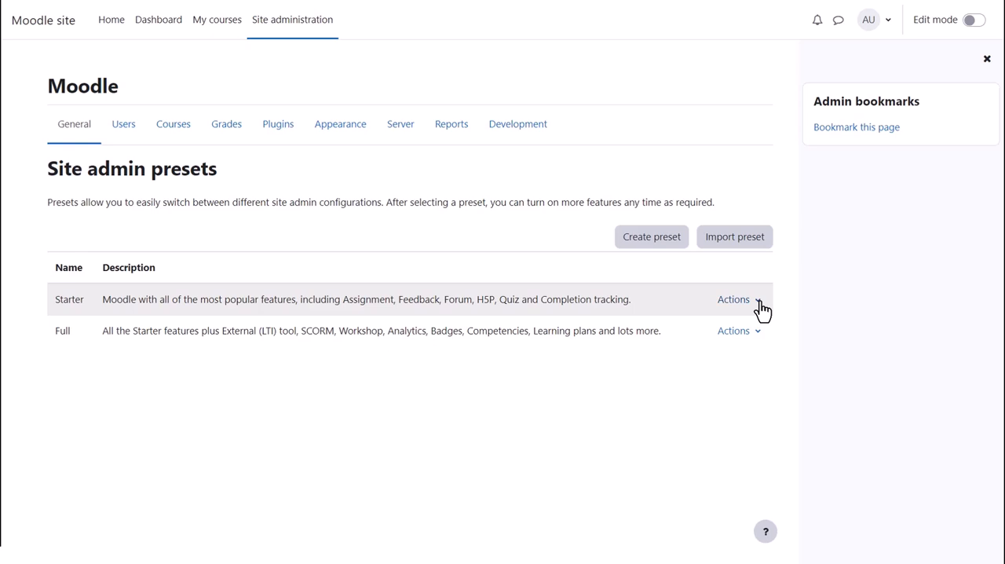
pyautogui.click(733, 298)
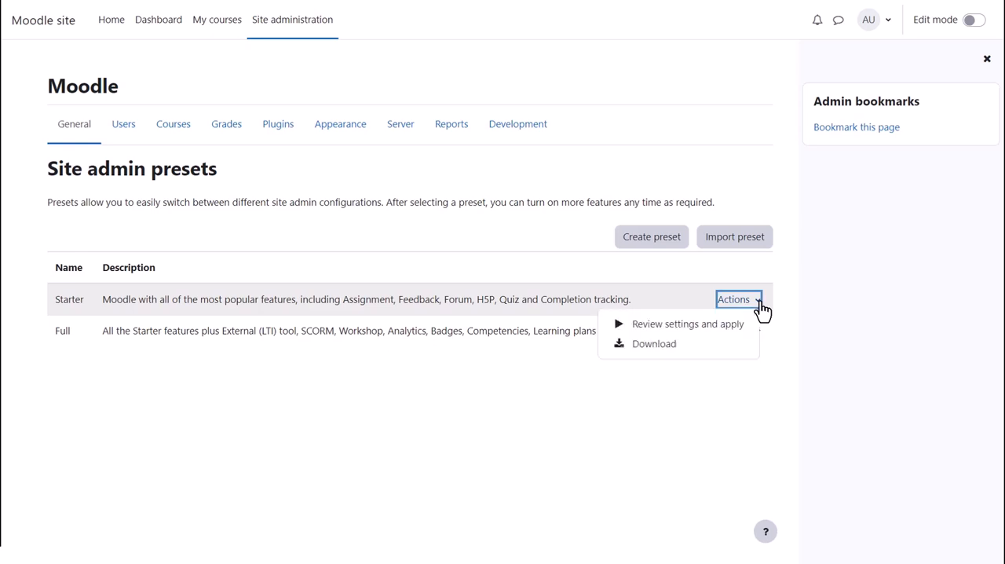
pyautogui.moveTo(688, 323)
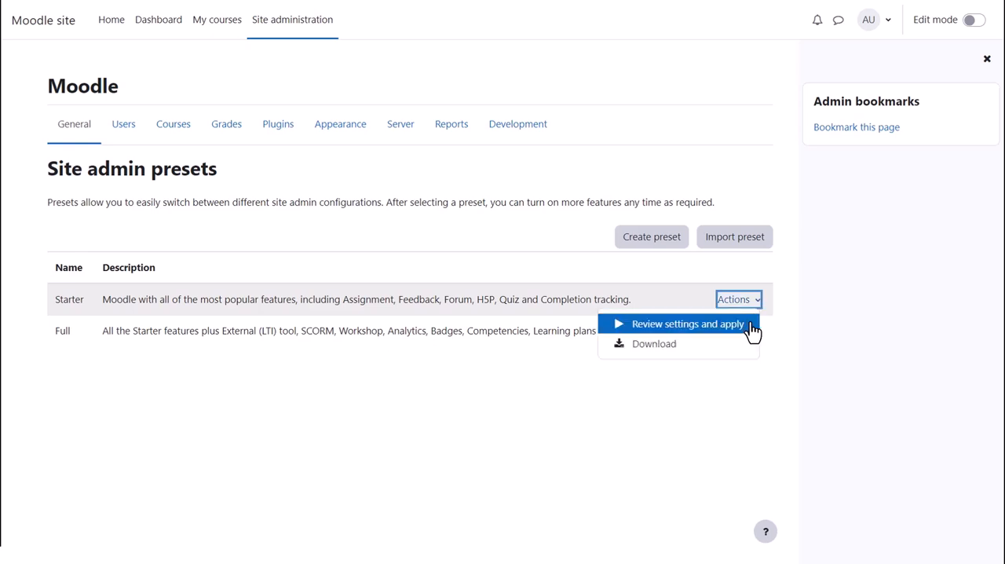
# Step: Review the Starter preset's setting changes with their current and new values
pyautogui.click(688, 324)
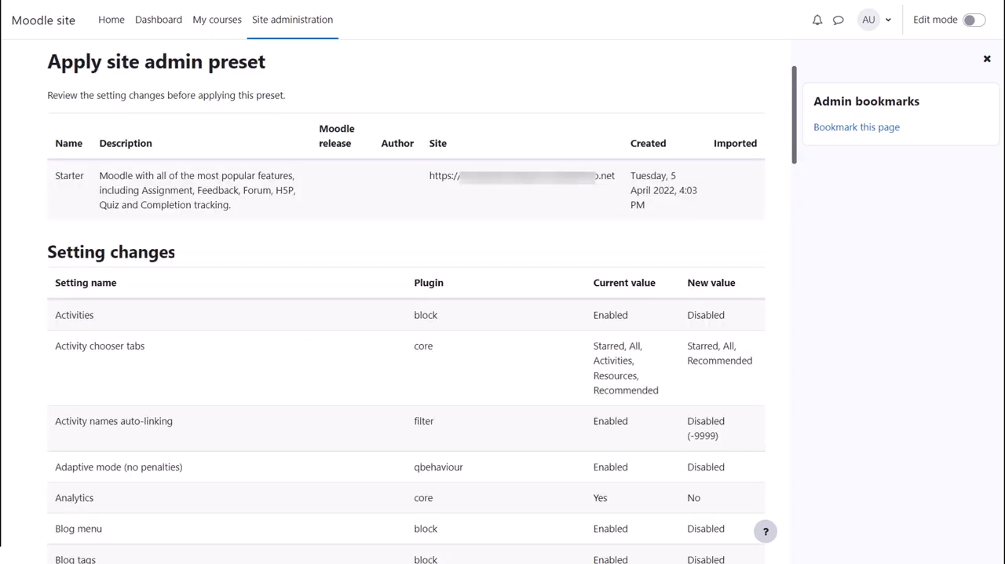
pyautogui.scroll(-3)
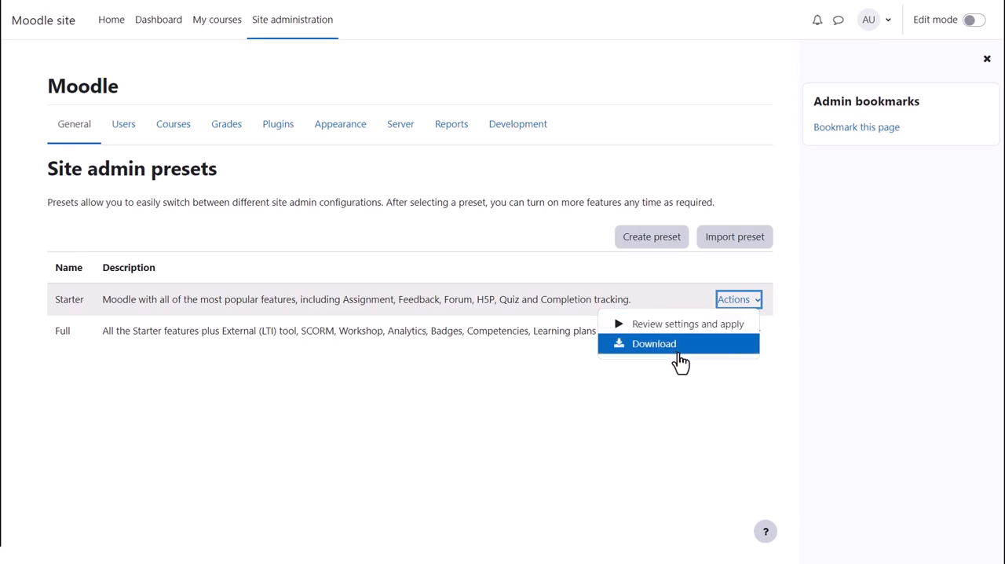
pyautogui.moveTo(730, 292)
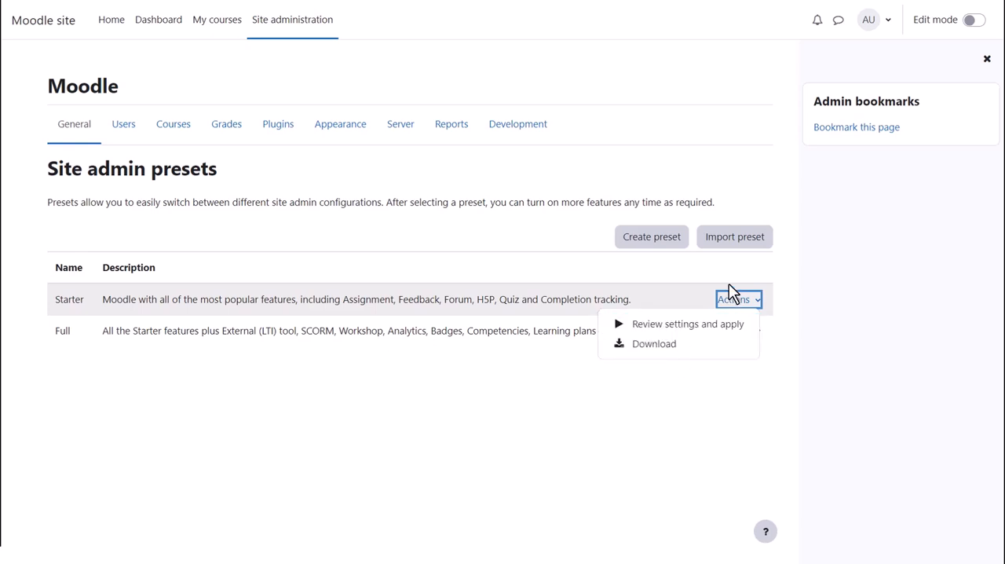
pyautogui.moveTo(735, 235)
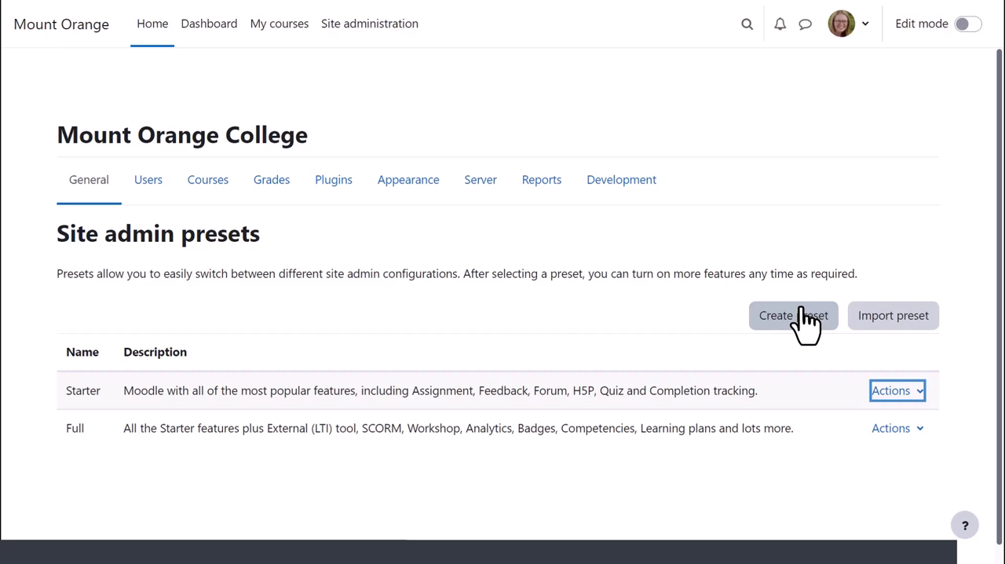
# Step: Create 'Mount Orange preset' described as 'Preset for configuring the Mount Orange site.'
pyautogui.click(791, 314)
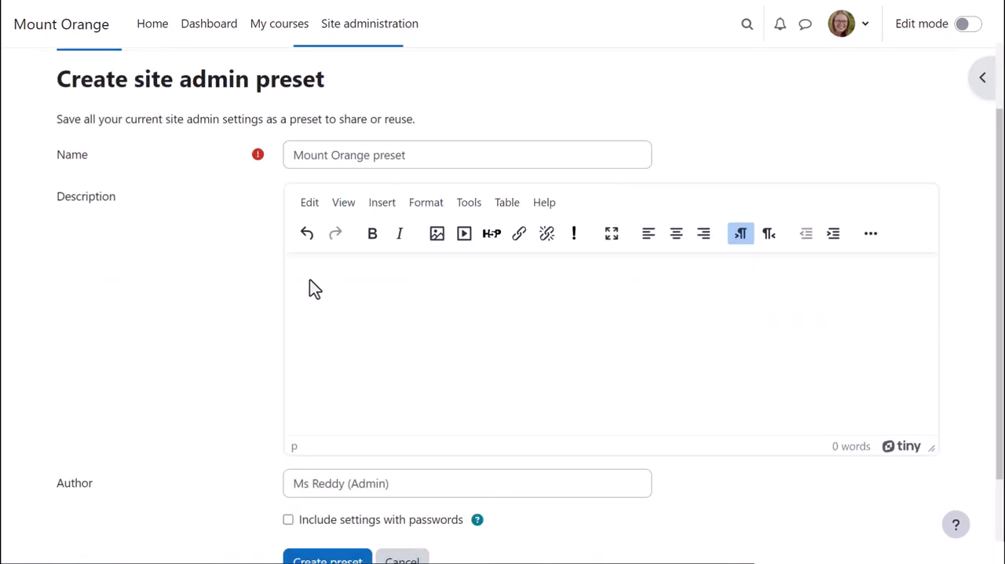
pyautogui.write('Preset for configuring the Mount Orange site.')
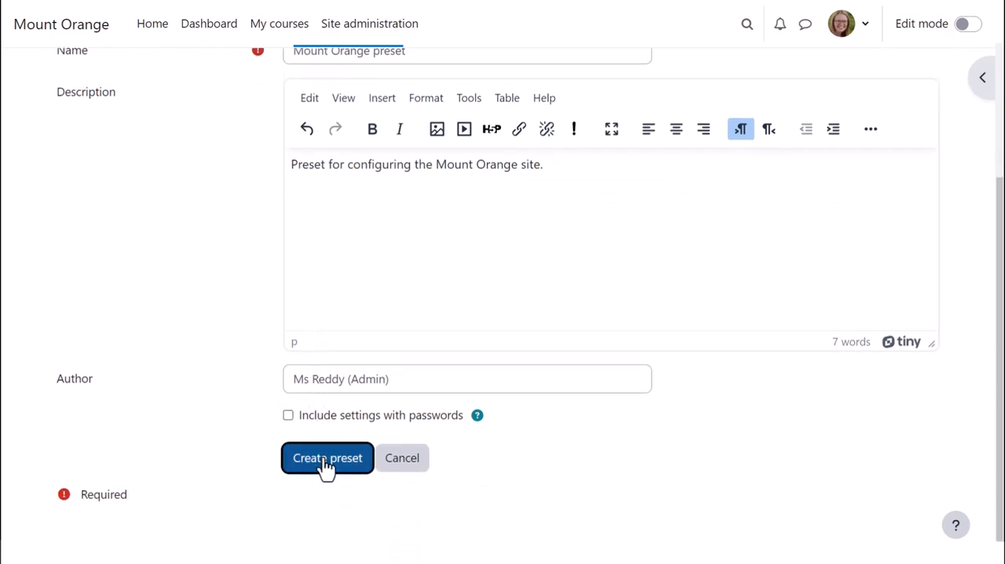
pyautogui.click(326, 458)
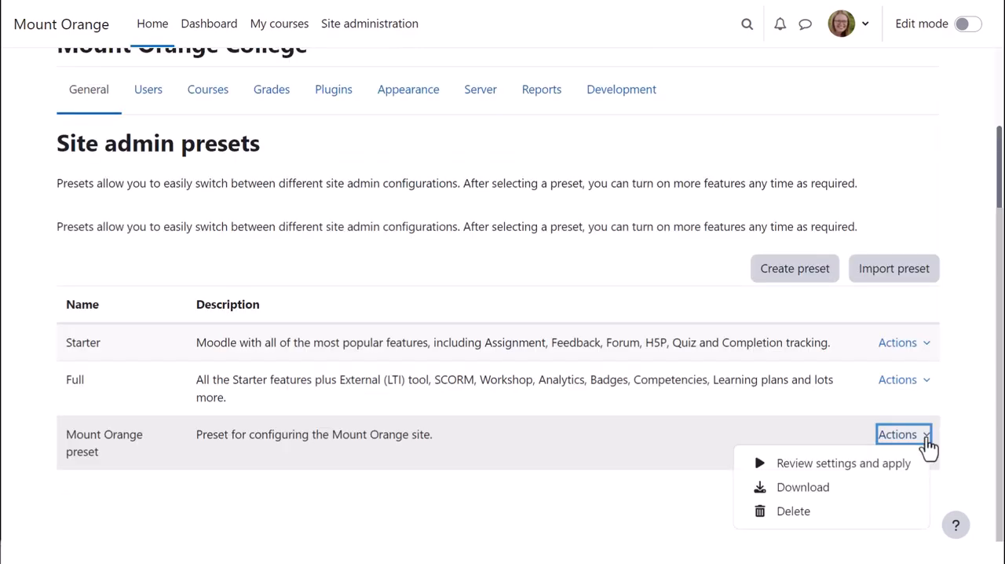
pyautogui.moveTo(841, 461)
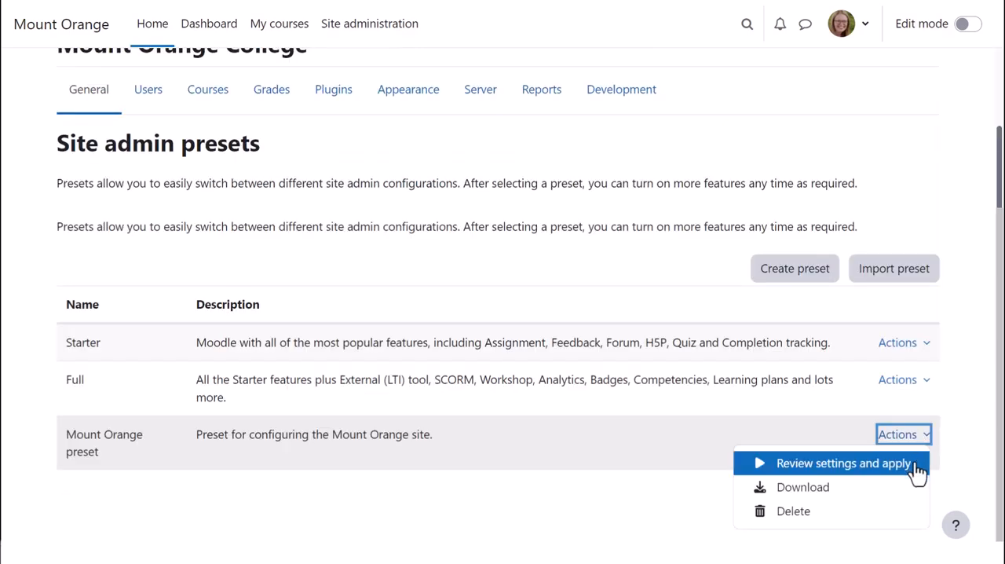